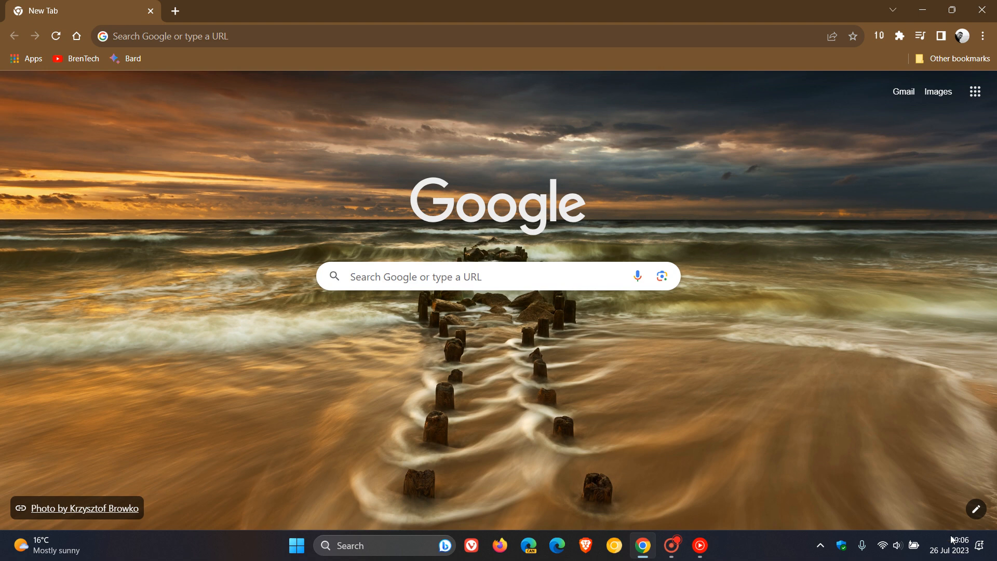
mouse_move(675, 185)
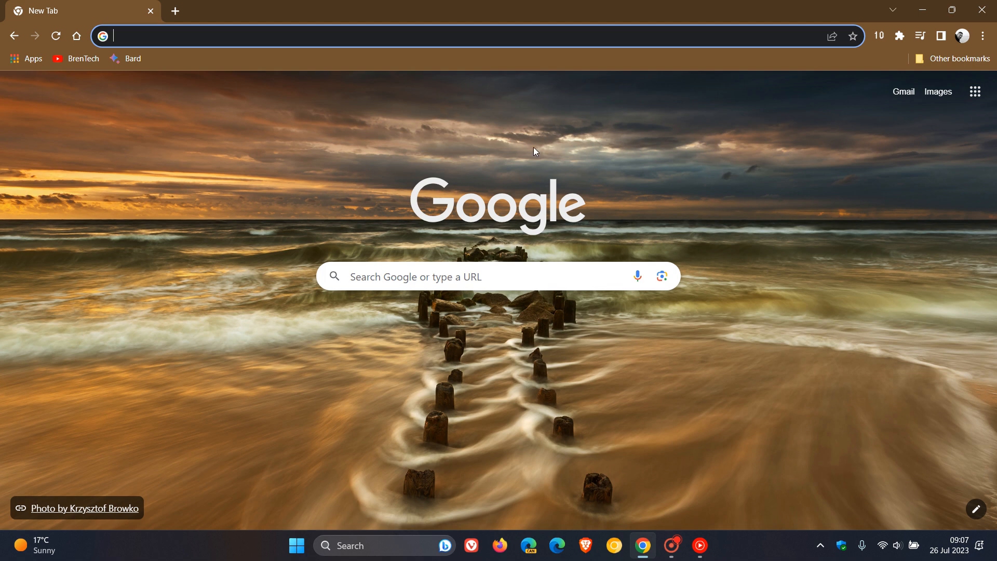
mouse_move(579, 135)
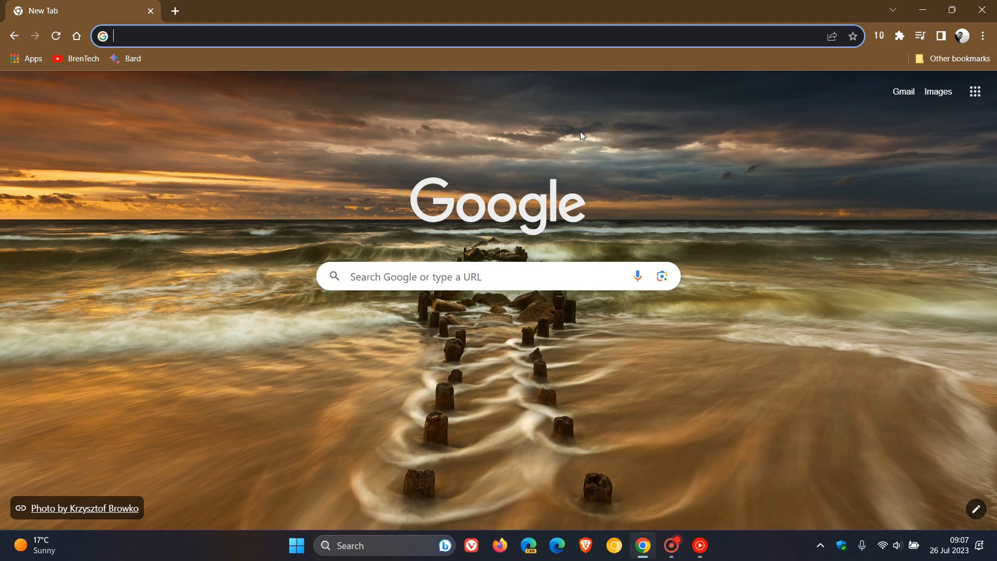